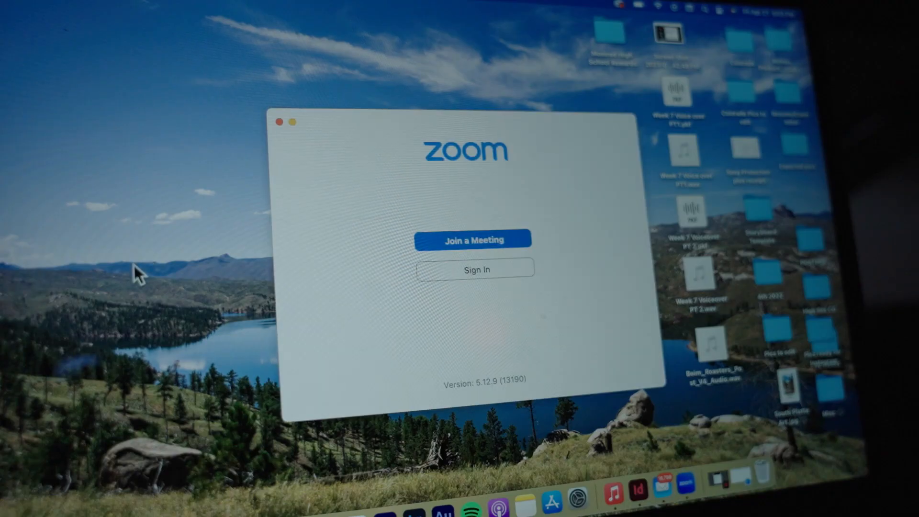
# - Lower the opacity rubber band on pod clip C0479 to set its level over time
pyautogui.click(475, 269)
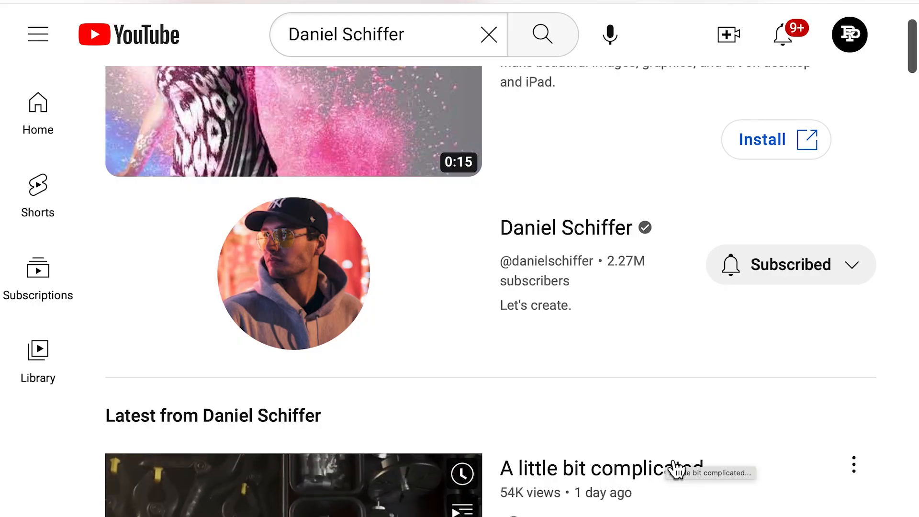
pyautogui.click(293, 485)
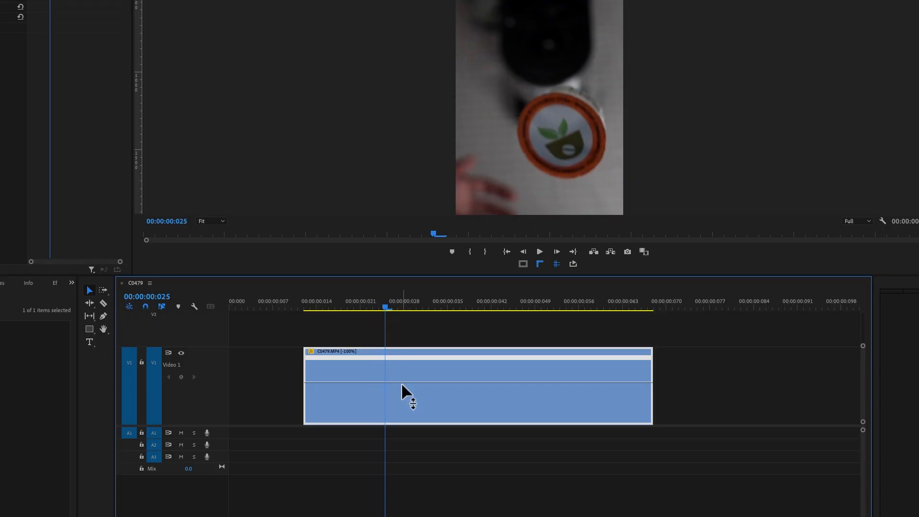
pyautogui.click(559, 307)
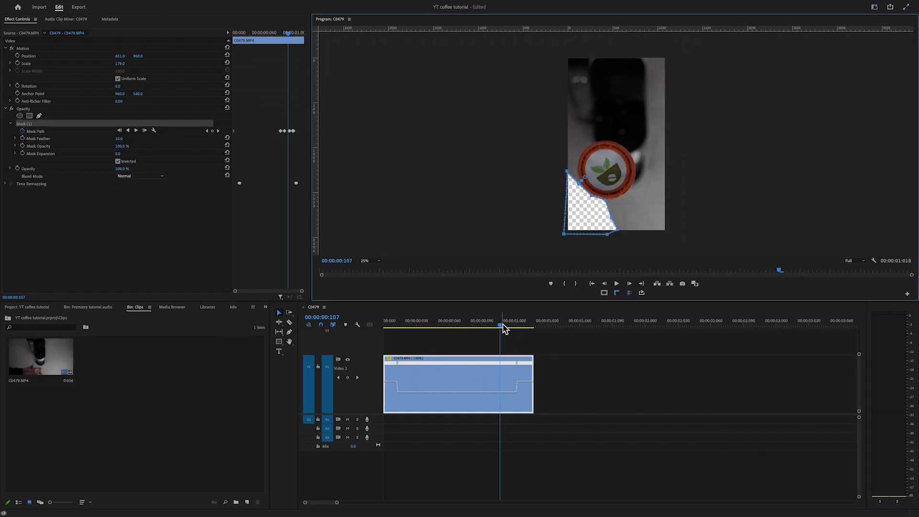
# - Move the playhead to a later point in the pod clip for the mask keyframe
pyautogui.click(507, 328)
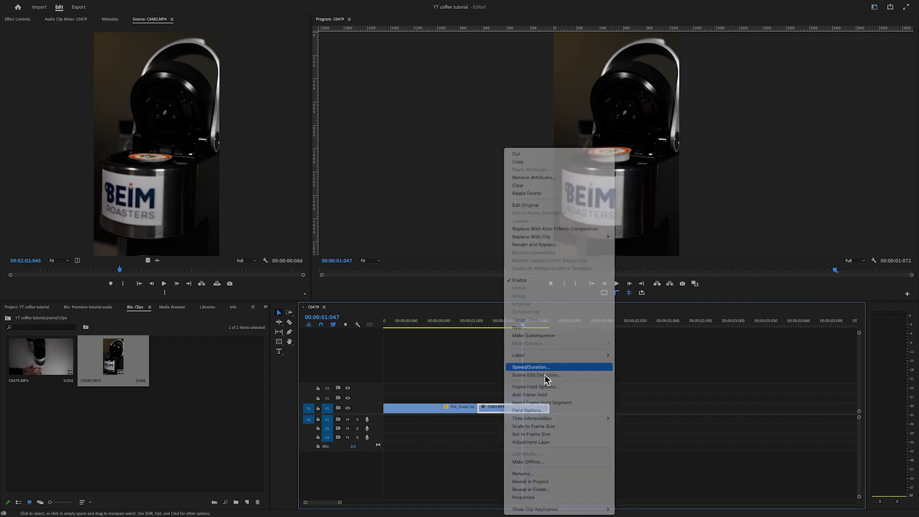
# - Set clip C0482 to 25% speed via Speed/Duration and confirm
pyautogui.click(530, 366)
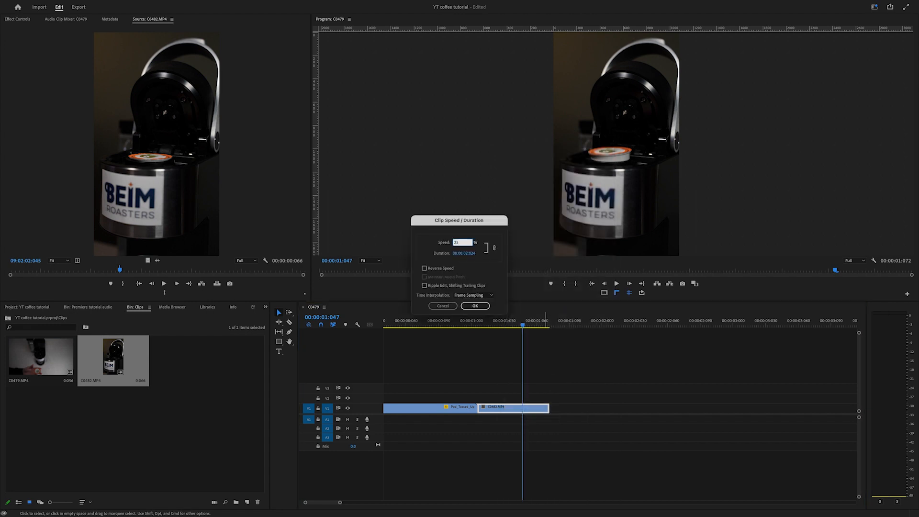
pyautogui.click(474, 306)
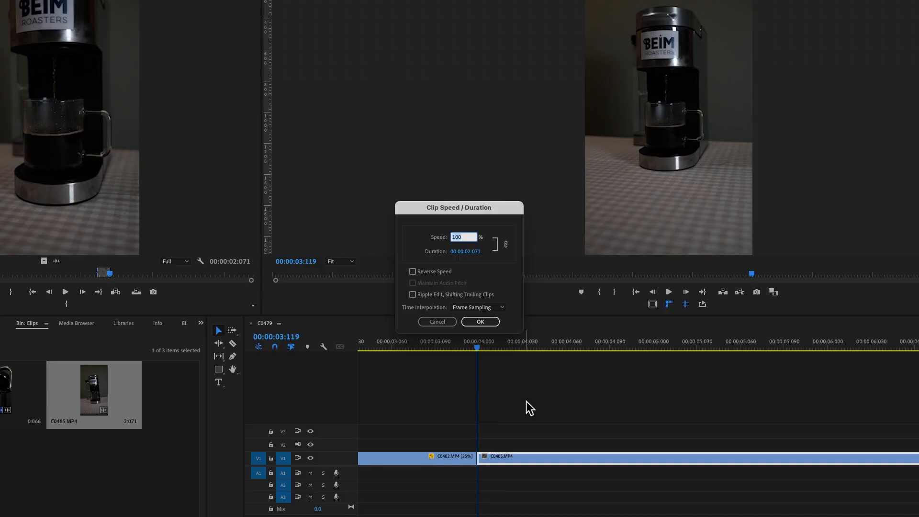
# - Slow brewing clip C0485 and nest it into its own 'Push in mug' sequence
pyautogui.click(479, 321)
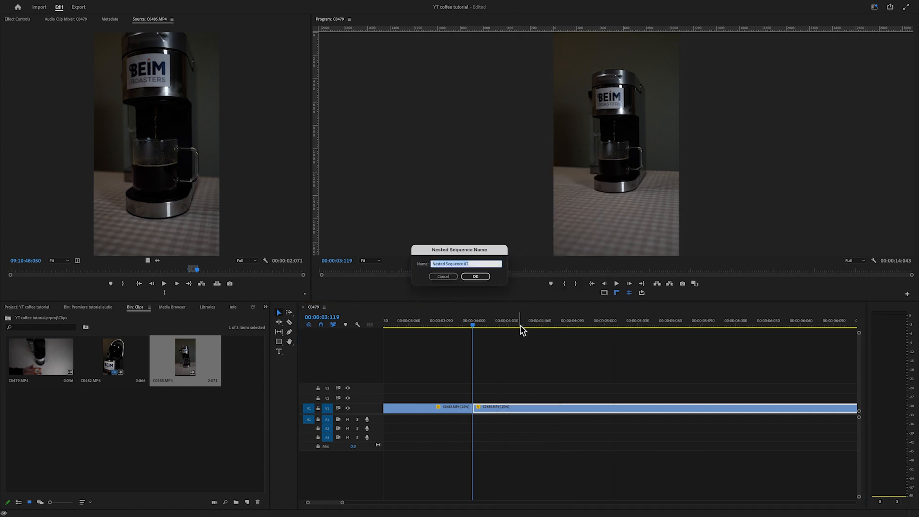
pyautogui.click(474, 275)
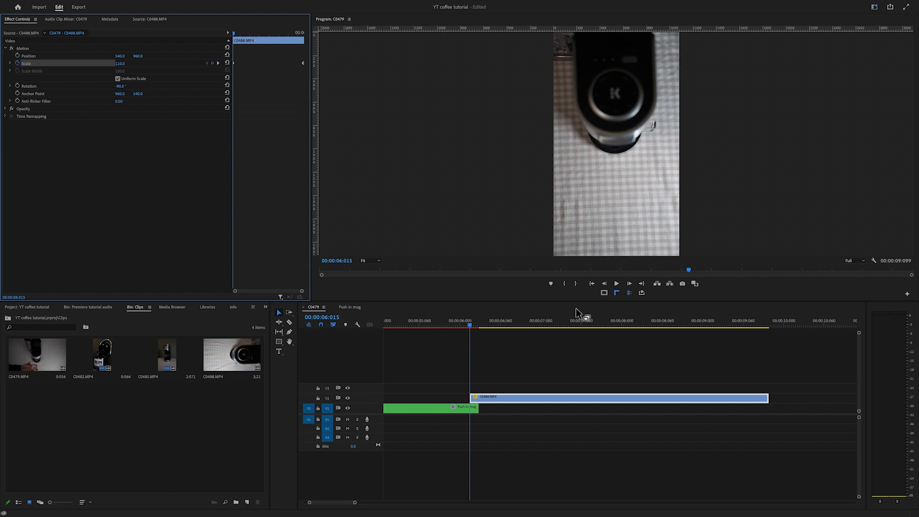
# - Place top-down clip C0488 on V2 above the nest, rotated -90 and scaled to fill
pyautogui.click(615, 283)
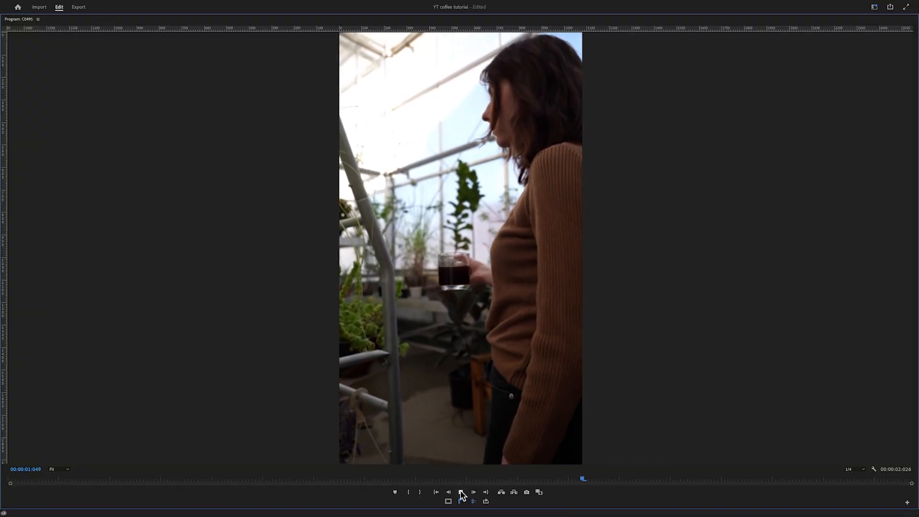
# - Play back the greenhouse shot of the woman holding her coffee in the enlarged monitor
pyautogui.click(462, 492)
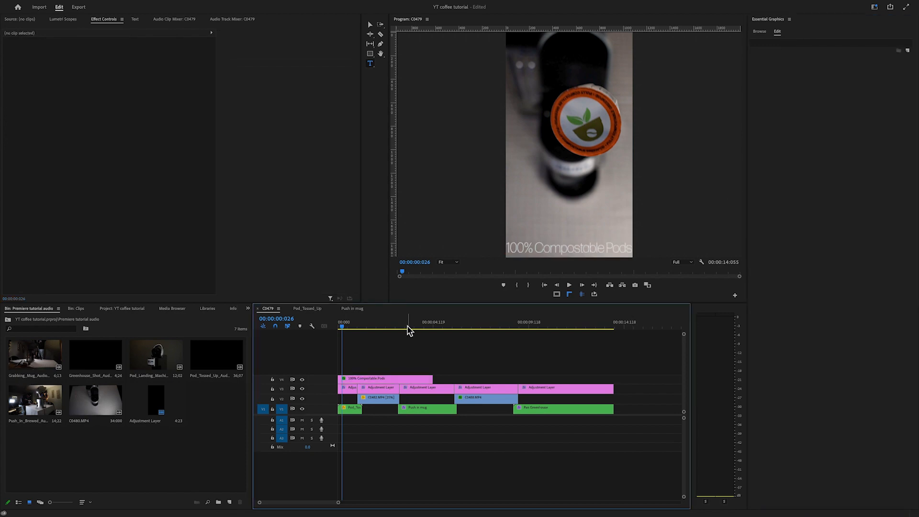
# - Jump to the opening pod shot where the '100% Compostable Pods' caption goes
pyautogui.click(563, 408)
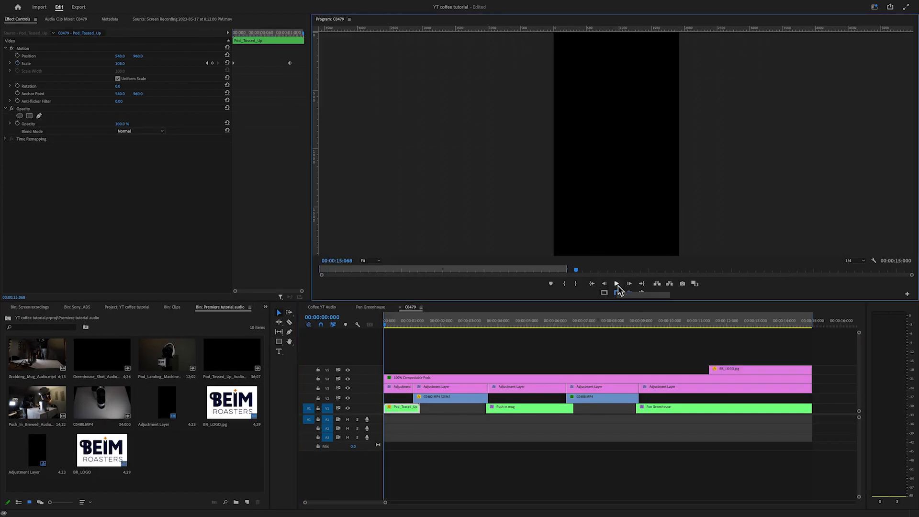
# - Play the finished ad from the start with the BR_LOGO.jpg end card on V5
pyautogui.click(615, 283)
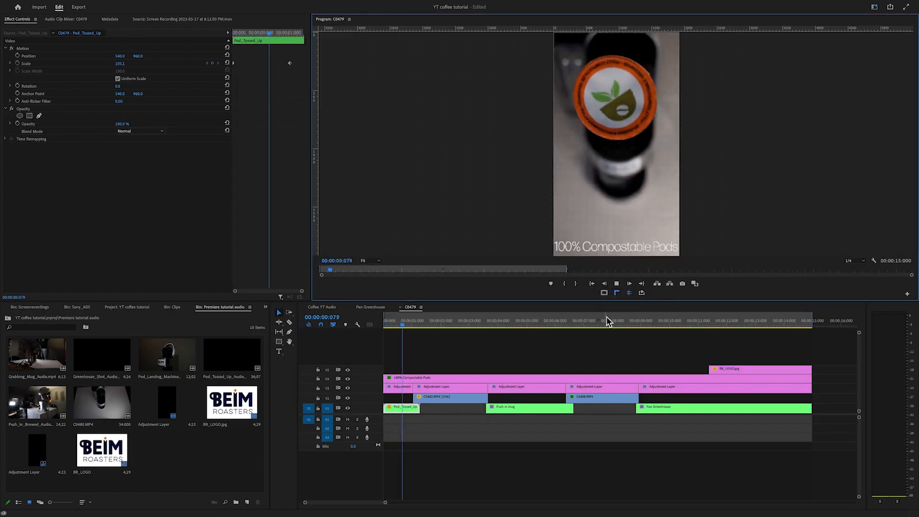
pyautogui.click(460, 319)
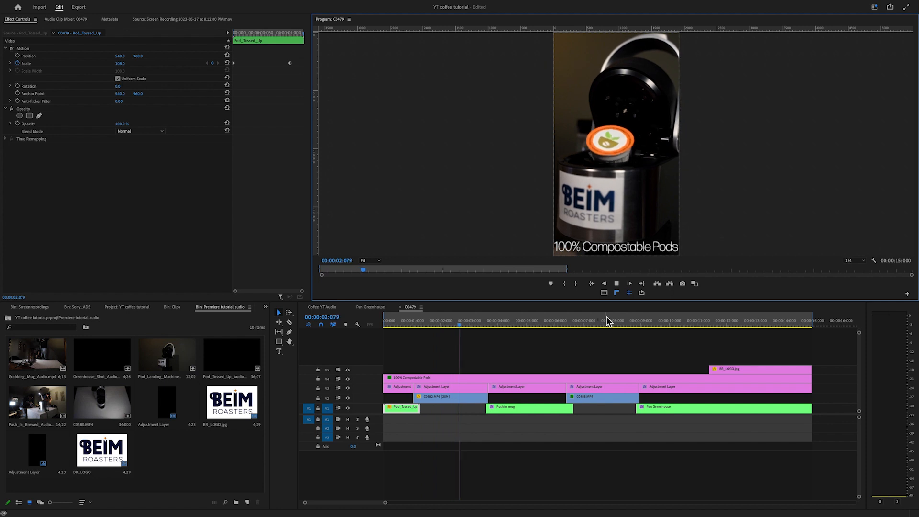
pyautogui.click(516, 321)
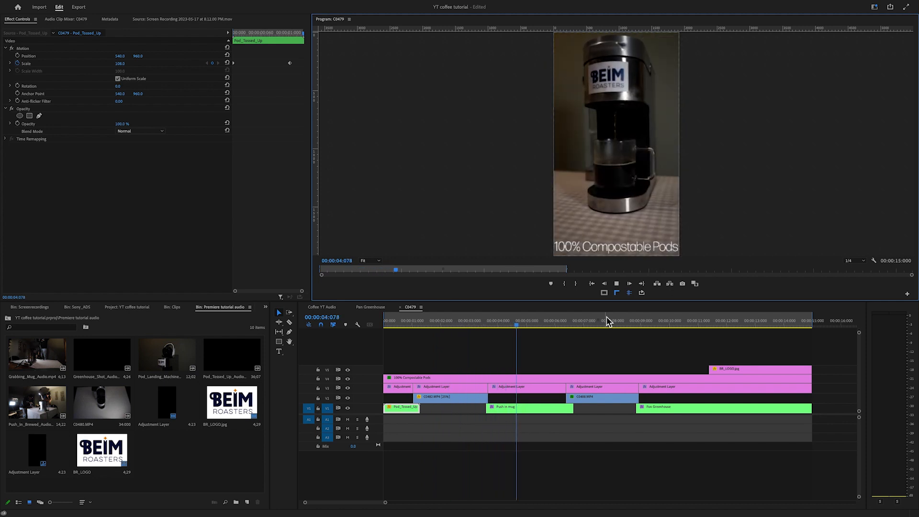